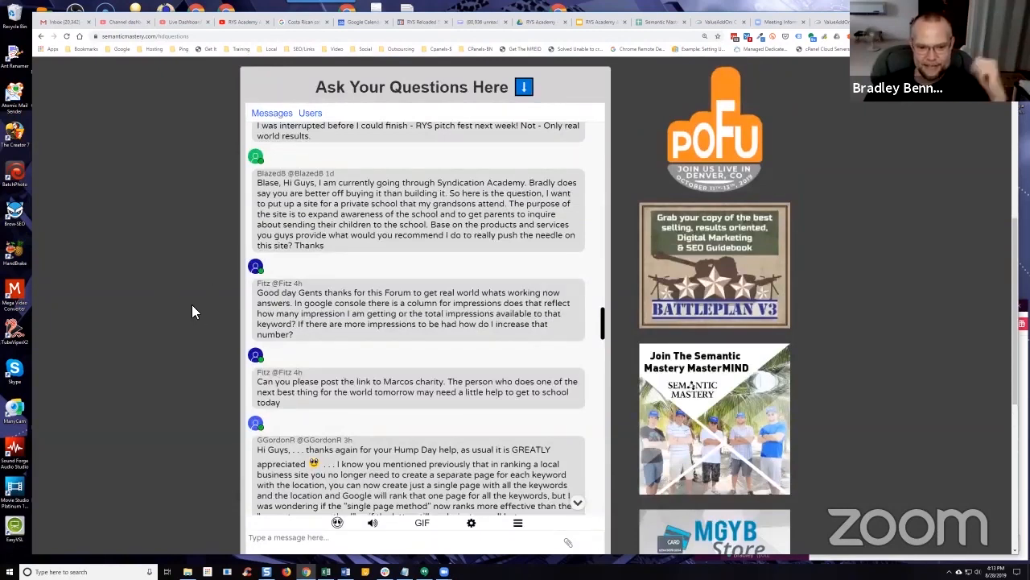
pyautogui.moveTo(206, 302)
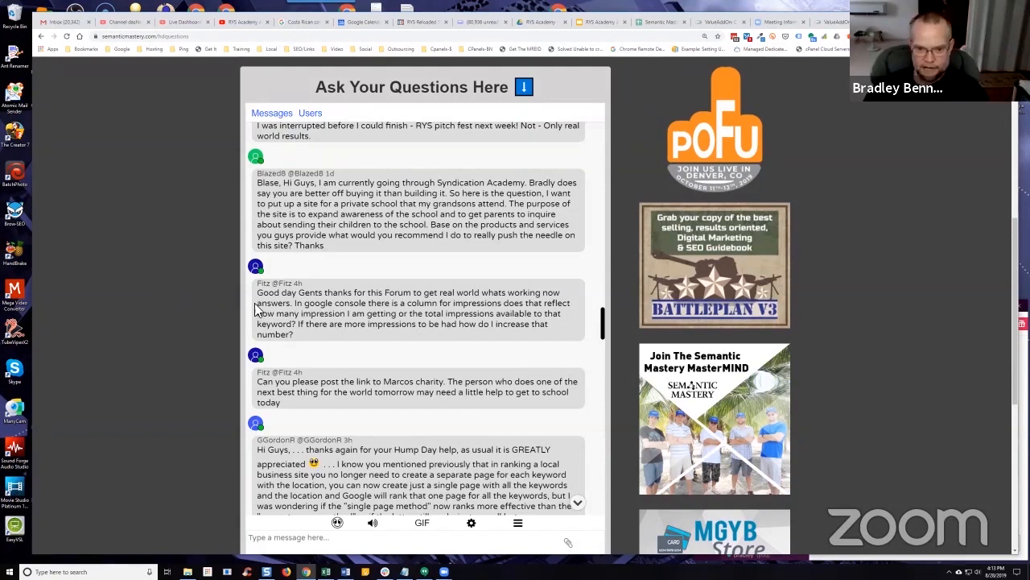
pyautogui.moveTo(193, 328)
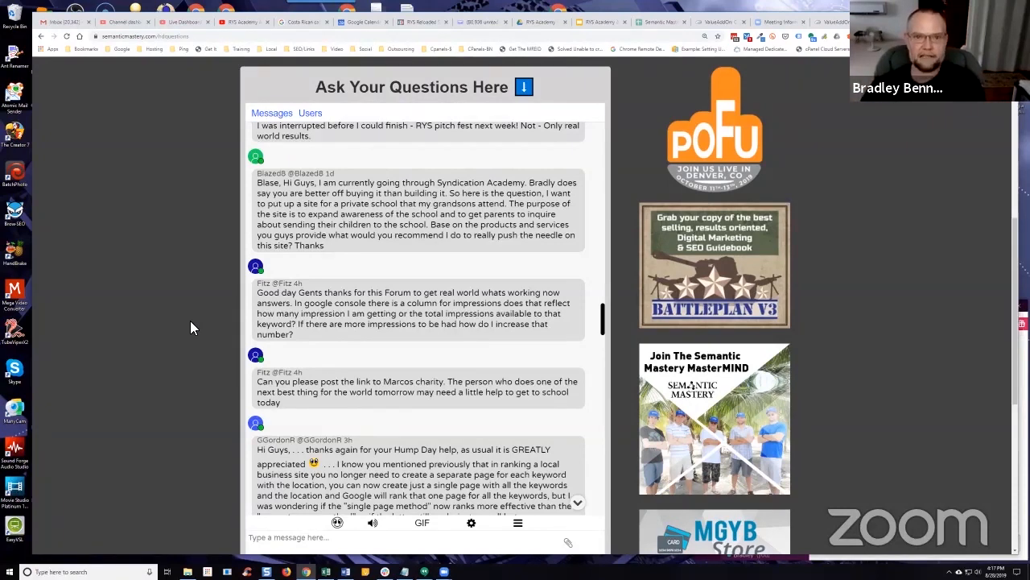
pyautogui.moveTo(861, 452)
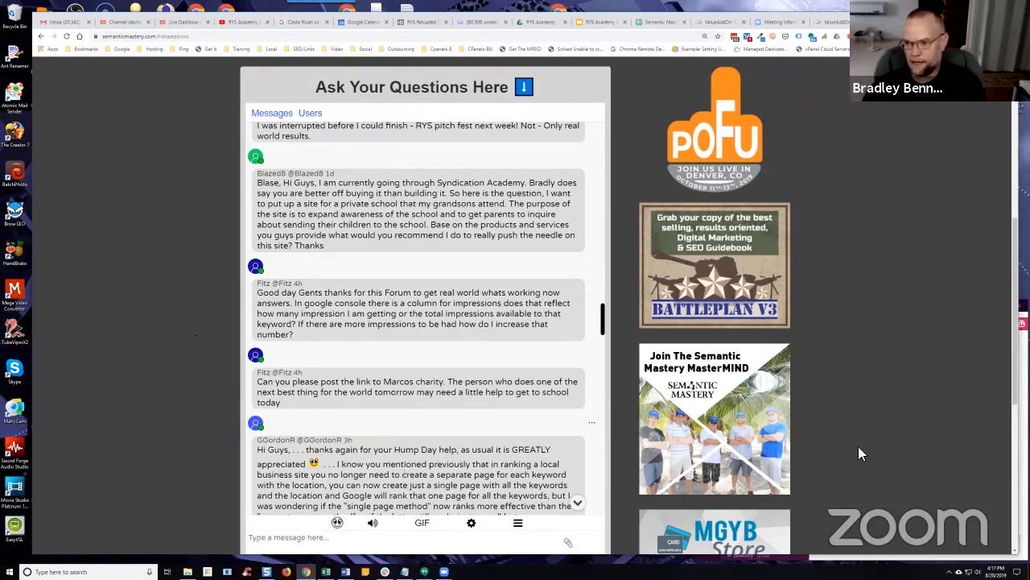
pyautogui.moveTo(749, 270)
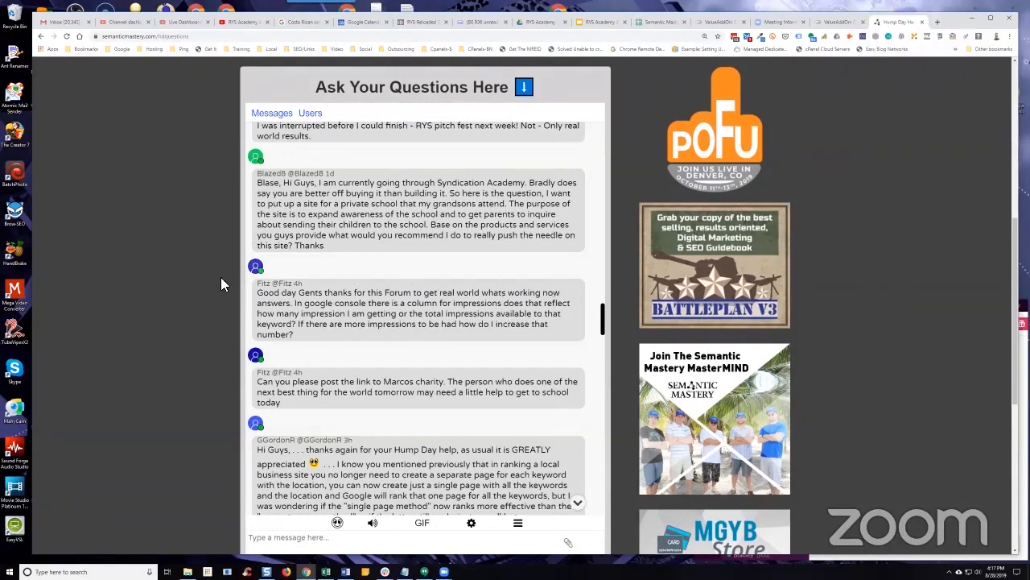
pyautogui.scroll(-3)
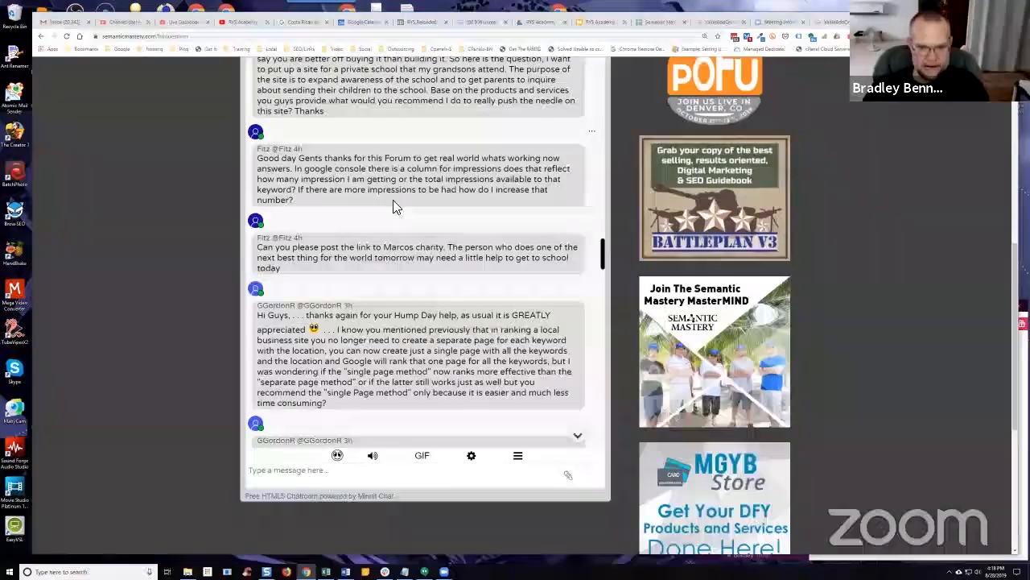
pyautogui.moveTo(336, 207)
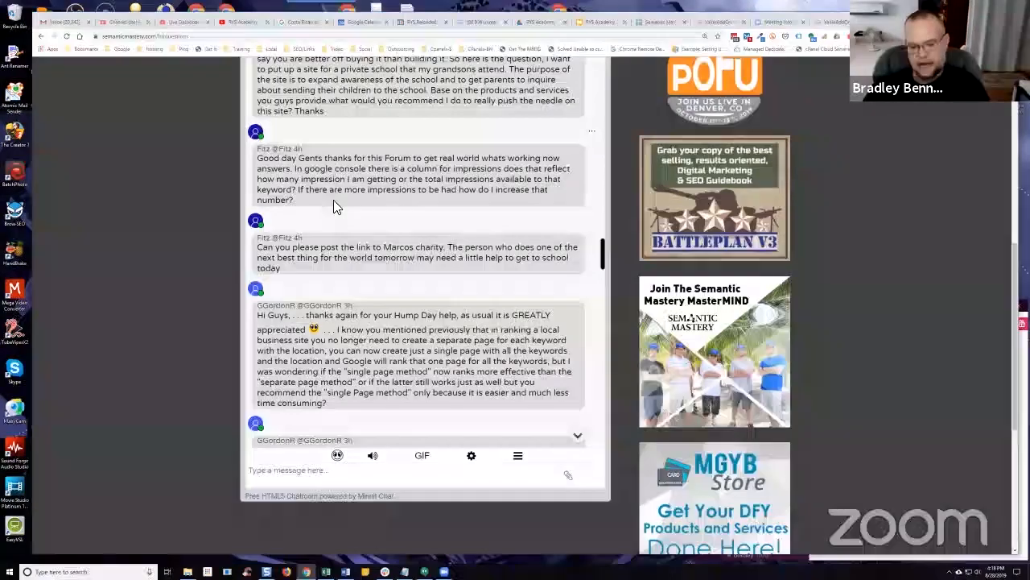